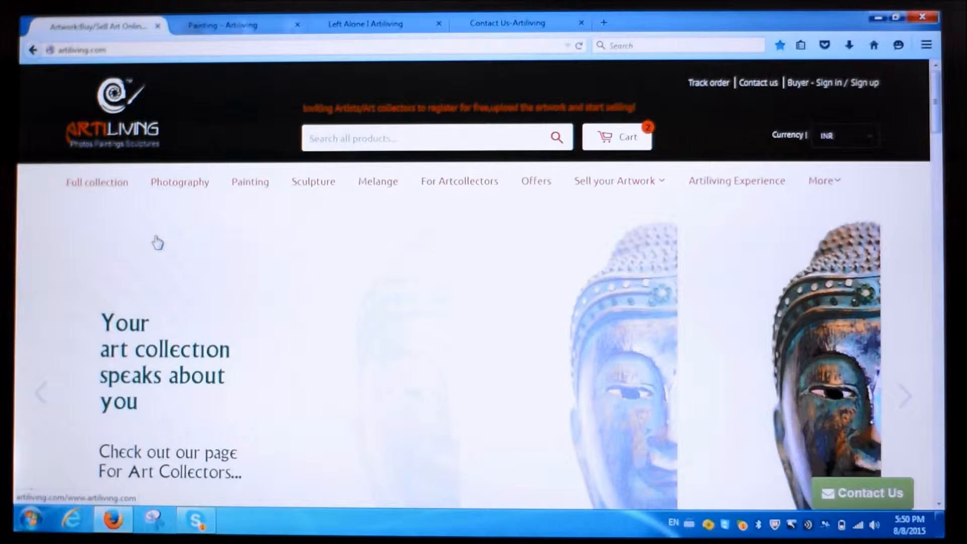
{"action": "mouse_move", "coordinate": [253, 192]}
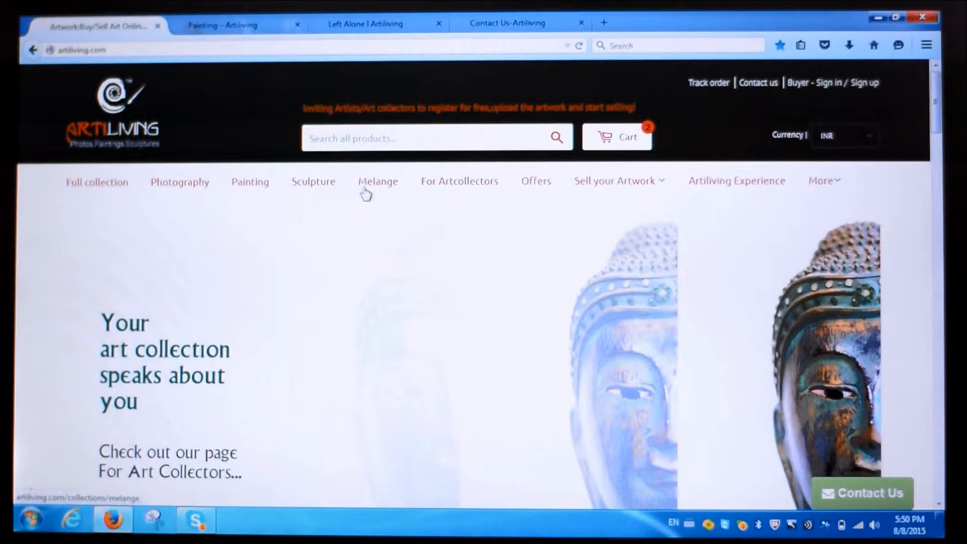
{"action": "mouse_move", "coordinate": [48, 403]}
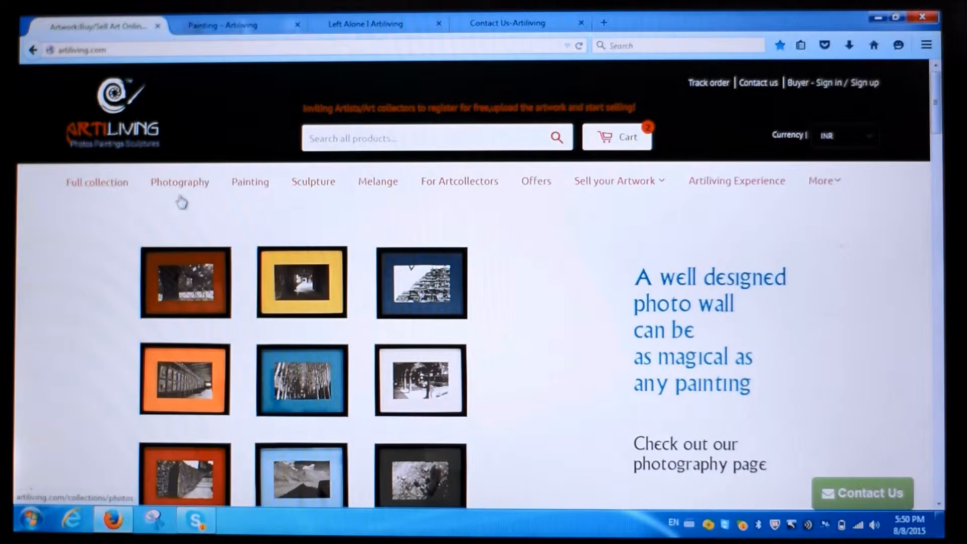
Step: Scroll down the Artiliving page to bring up the full collection of artworks
{"action": "scroll", "scroll_direction": "down", "scroll_amount": 3}
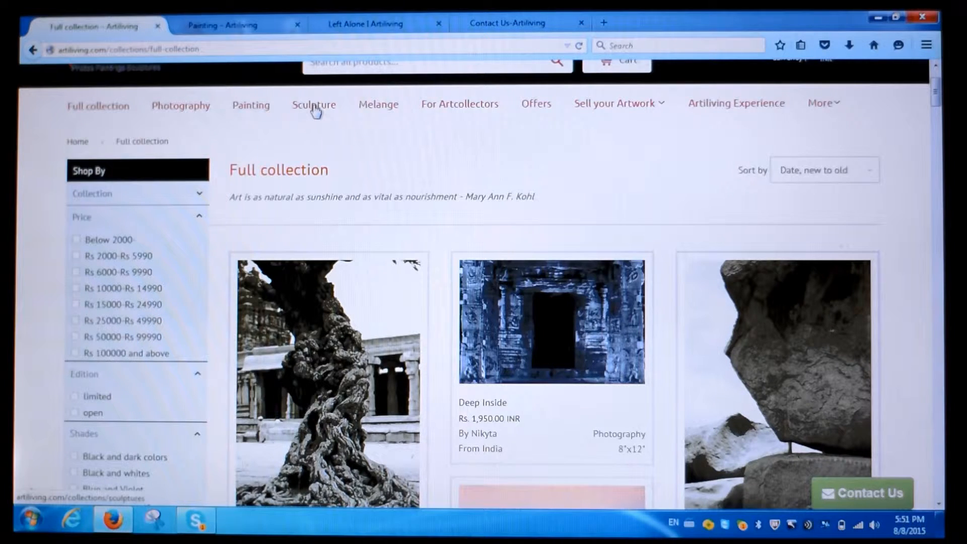
{"action": "mouse_move", "coordinate": [386, 116]}
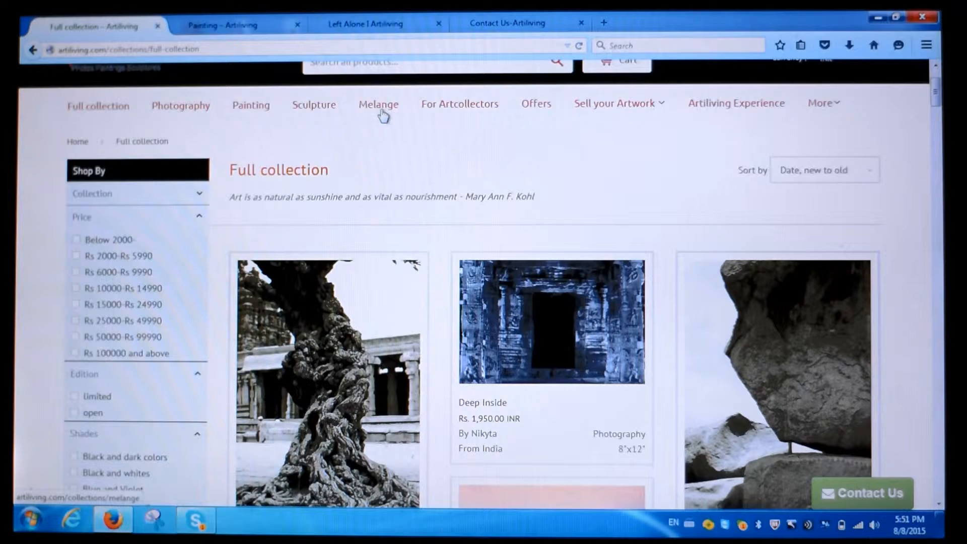
Step: Open the Melange collection of painted pieces, then head to the Painting collection
{"action": "left_click", "coordinate": [378, 105]}
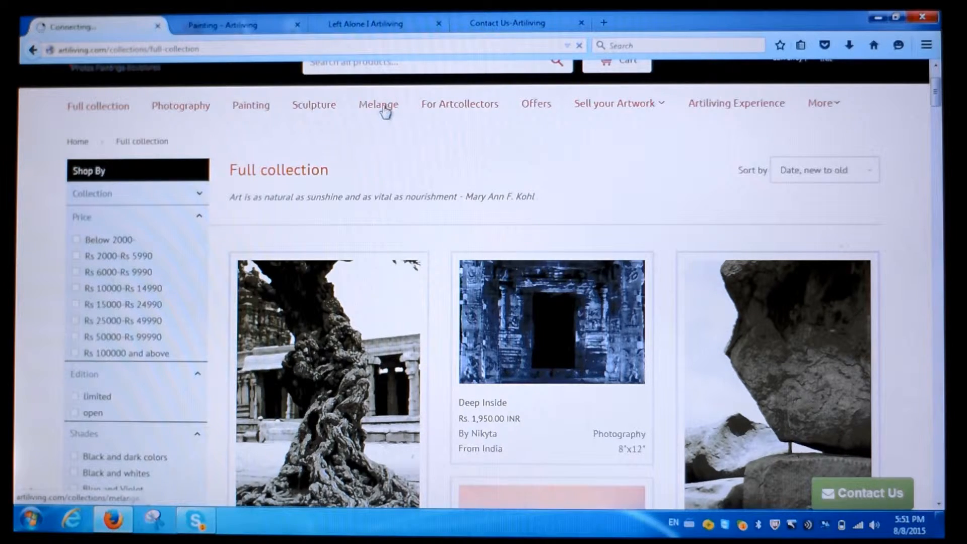
{"action": "left_click", "coordinate": [378, 105]}
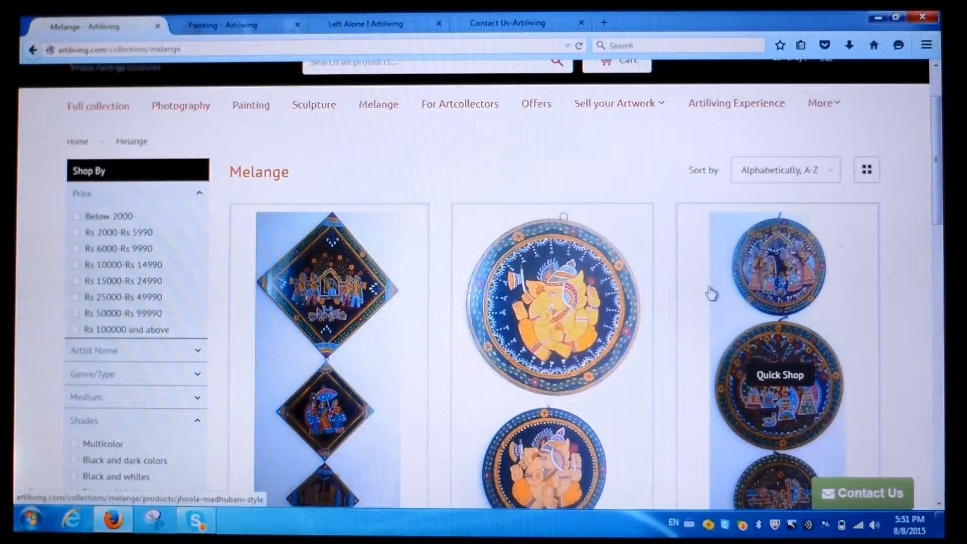
{"action": "mouse_move", "coordinate": [290, 119]}
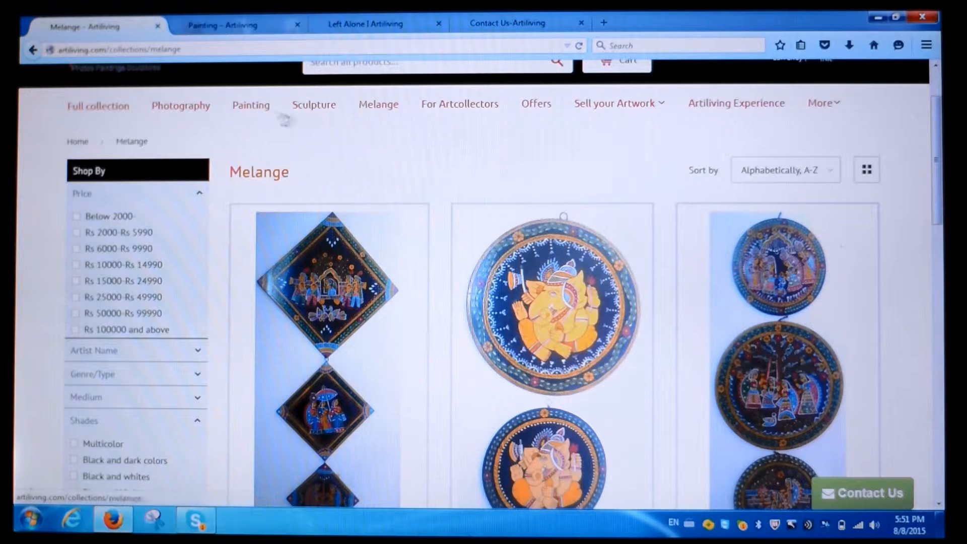
{"action": "left_click", "coordinate": [248, 107]}
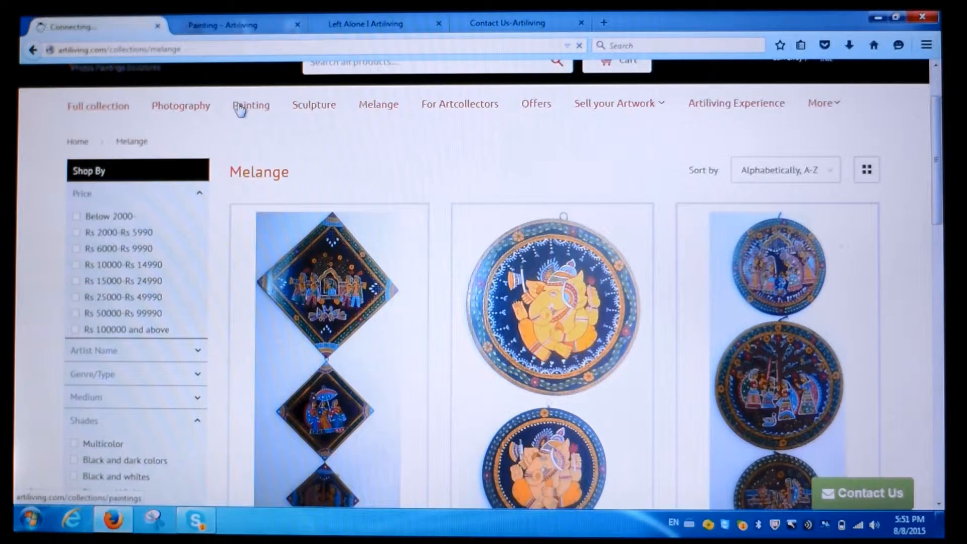
Step: Filter the Painting collection to Rs 6000–Rs 9990 and multicolor shades
{"action": "left_click", "coordinate": [249, 106]}
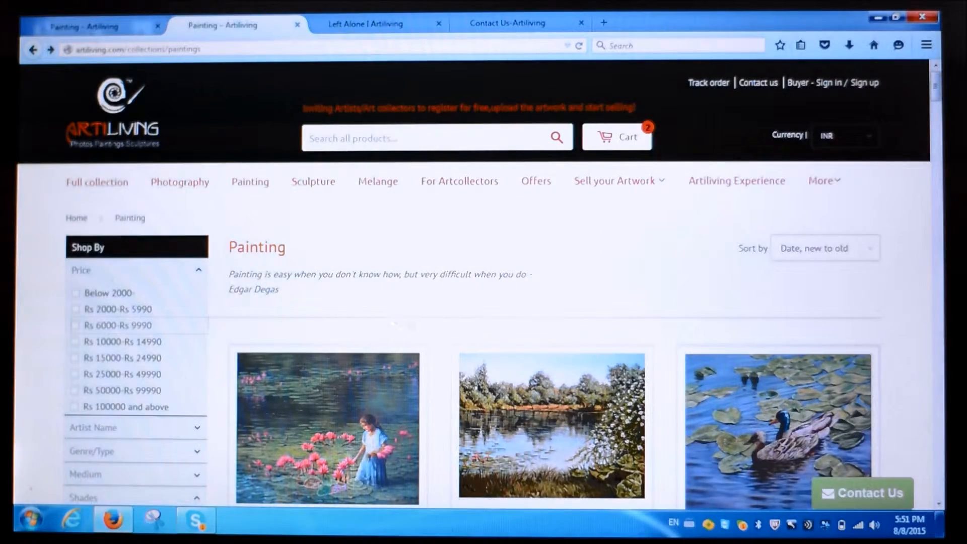
{"action": "scroll", "scroll_direction": "down", "scroll_amount": 3}
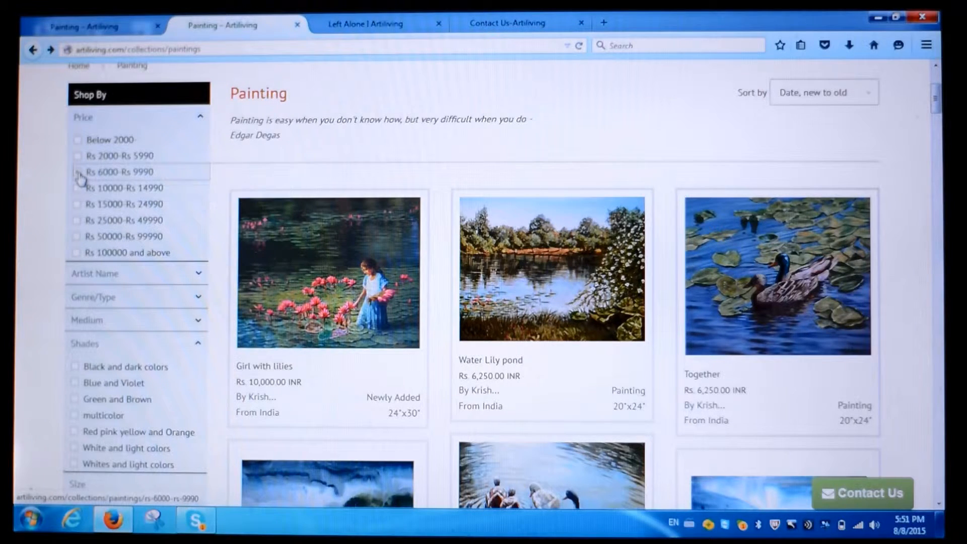
{"action": "left_click", "coordinate": [78, 172]}
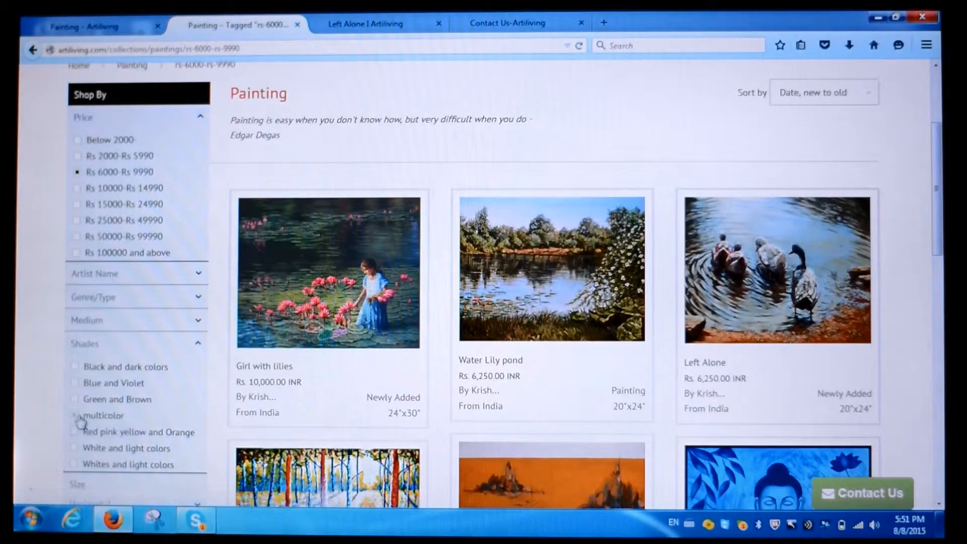
{"action": "left_click", "coordinate": [74, 416]}
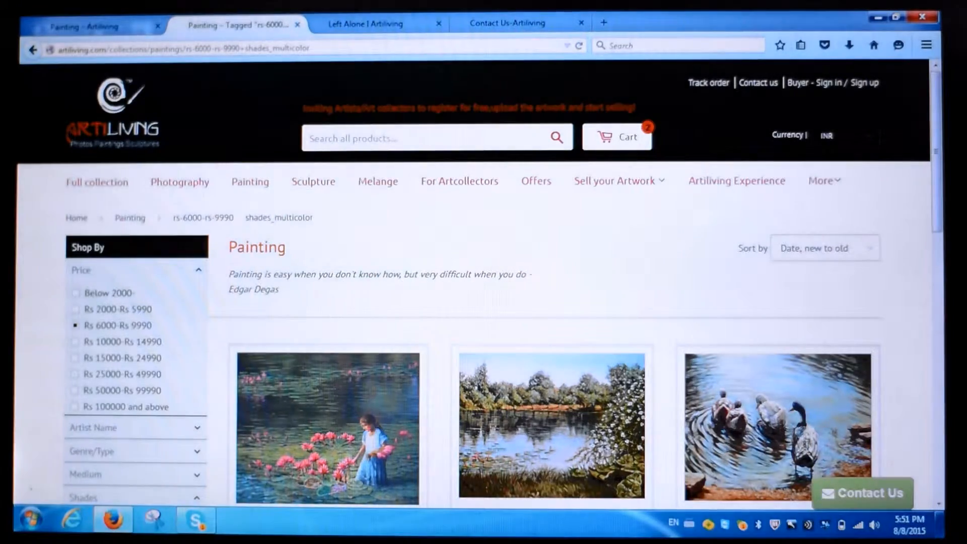
{"action": "scroll", "scroll_direction": "down", "scroll_amount": 3}
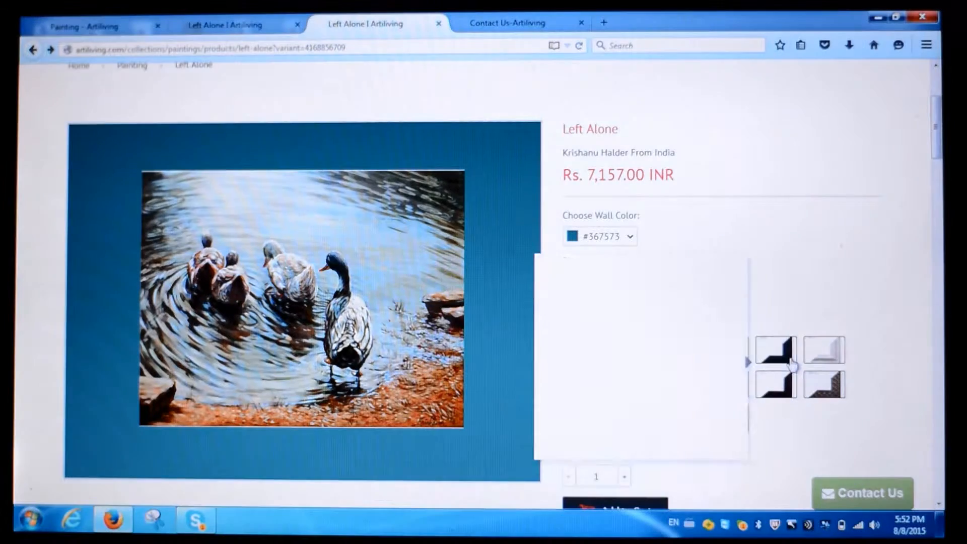
Step: Read Left Alone's art details, Shipping & Delivery and Returns & Refunds policies
{"action": "scroll", "scroll_direction": "down", "scroll_amount": 3}
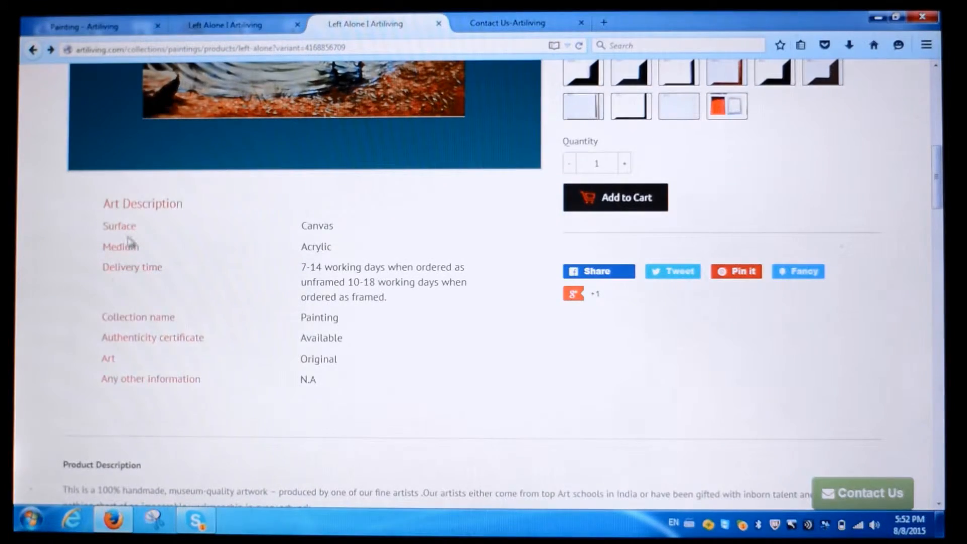
{"action": "mouse_move", "coordinate": [248, 397]}
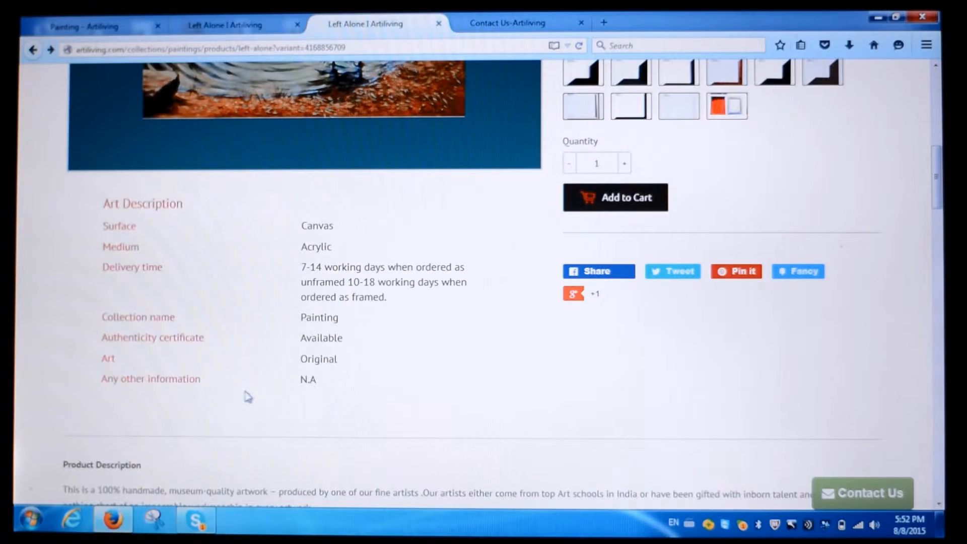
{"action": "scroll", "scroll_direction": "down", "scroll_amount": 3}
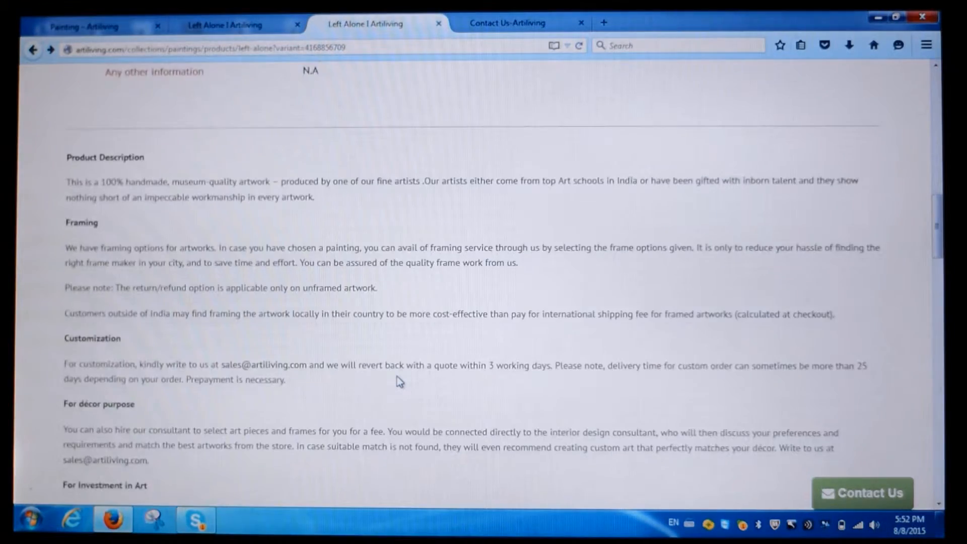
{"action": "scroll", "scroll_direction": "down", "scroll_amount": 3}
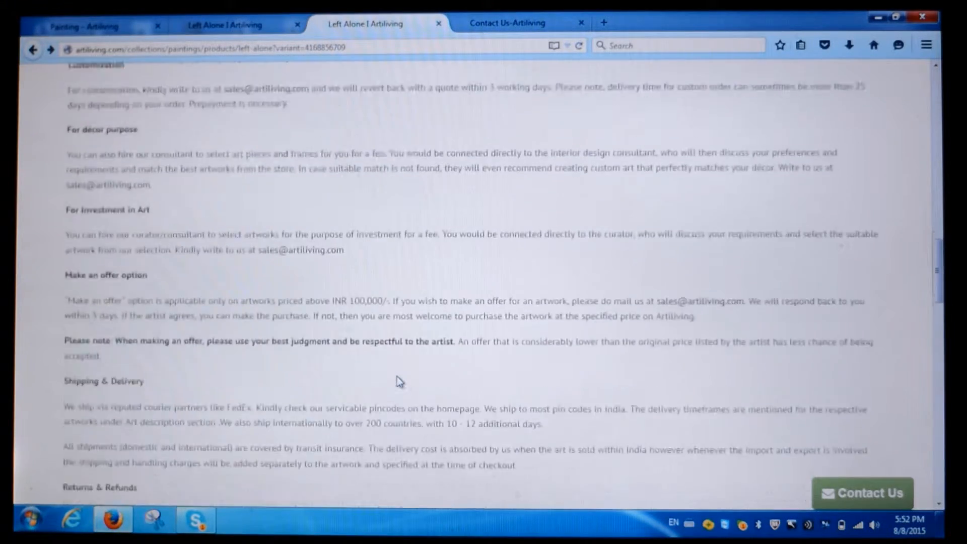
{"action": "scroll", "scroll_direction": "down", "scroll_amount": 3}
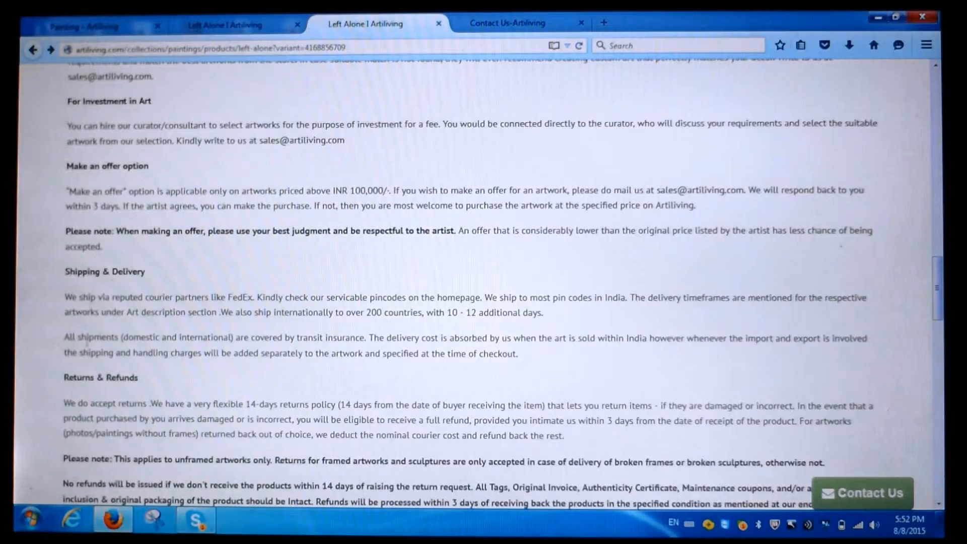
{"action": "mouse_move", "coordinate": [144, 385]}
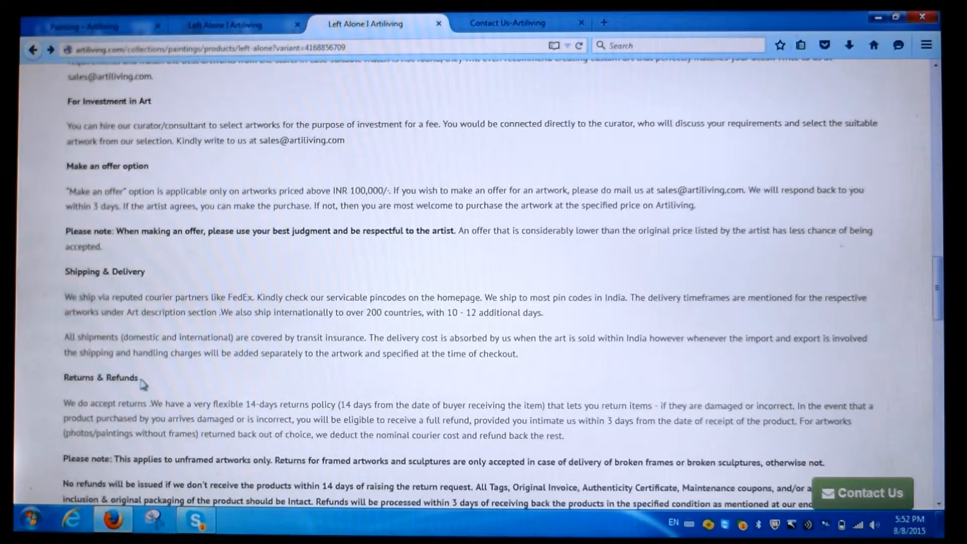
{"action": "scroll", "scroll_direction": "down", "scroll_amount": 3}
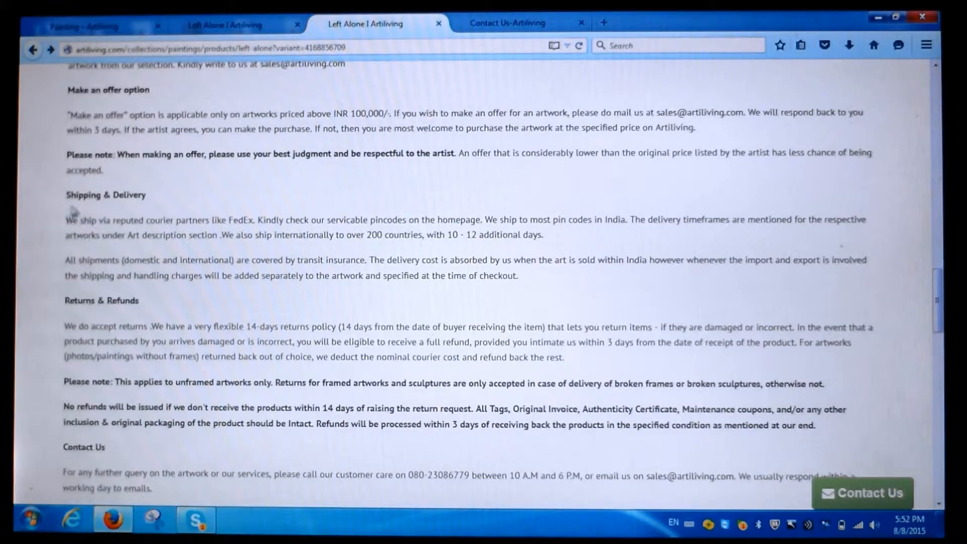
{"action": "scroll", "scroll_direction": "down", "scroll_amount": 3}
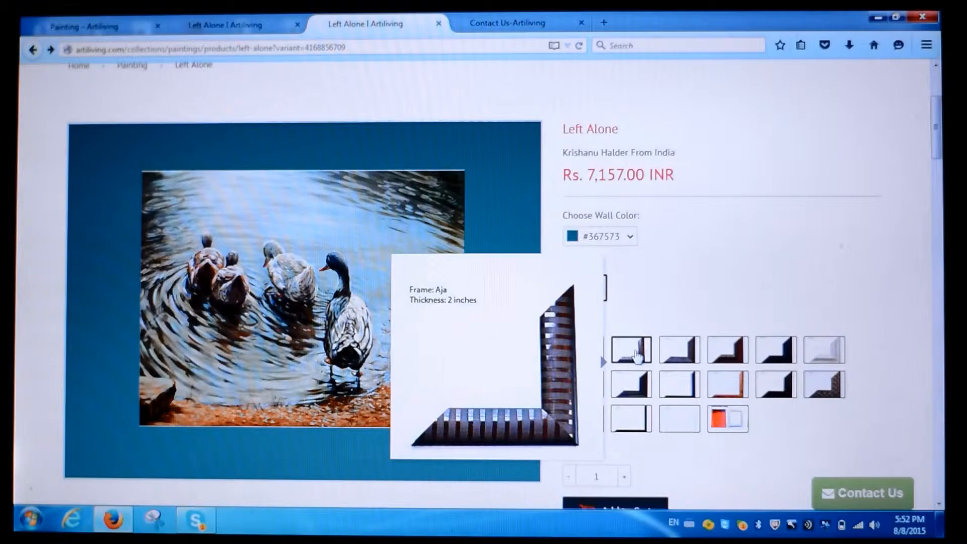
Step: Add Aja-framed Left Alone to the cart and check out with Water Lily pond
{"action": "scroll", "scroll_direction": "down", "scroll_amount": 3}
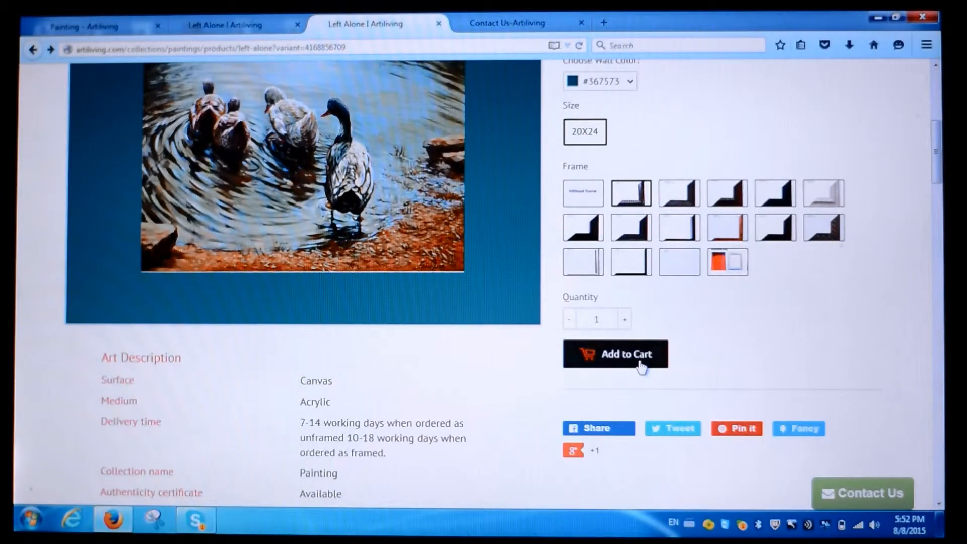
{"action": "left_click", "coordinate": [616, 354]}
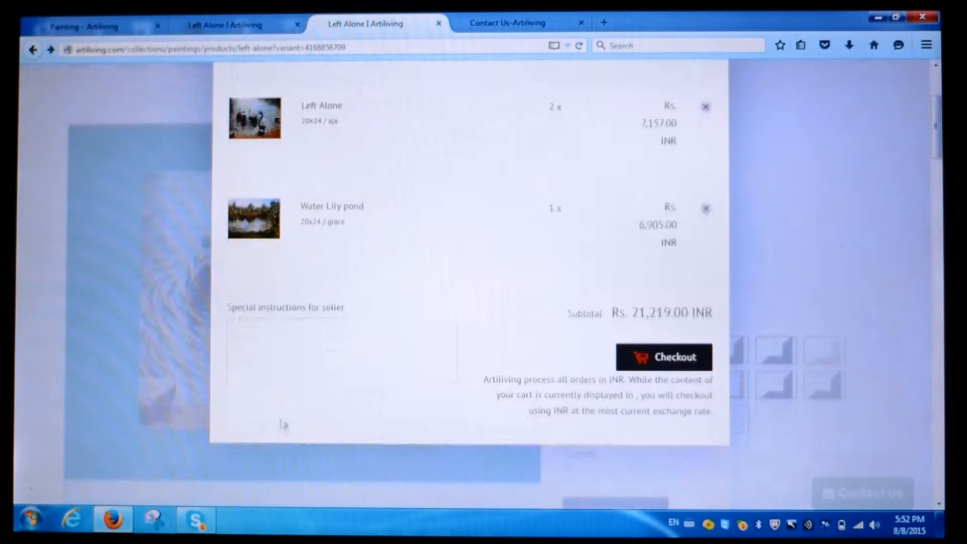
{"action": "left_click", "coordinate": [675, 357]}
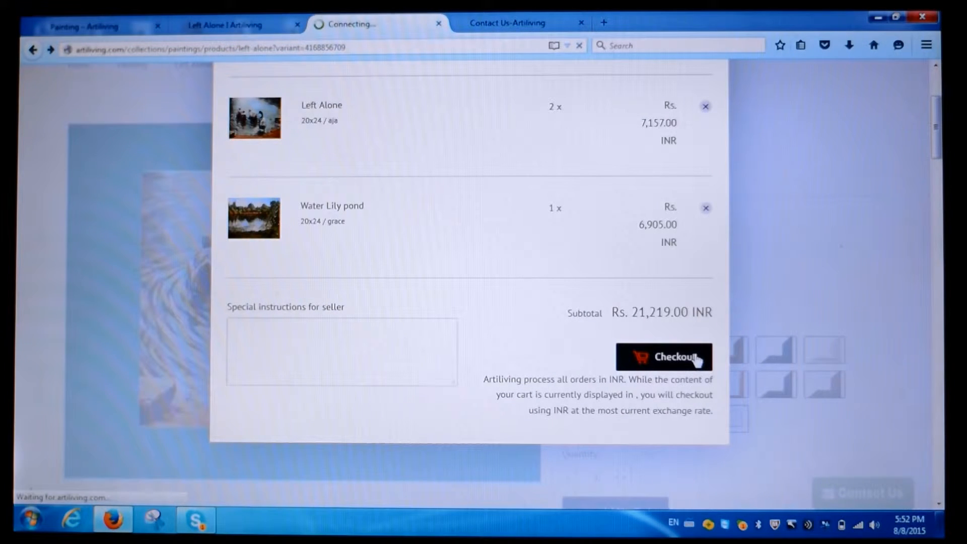
{"action": "left_click", "coordinate": [674, 357]}
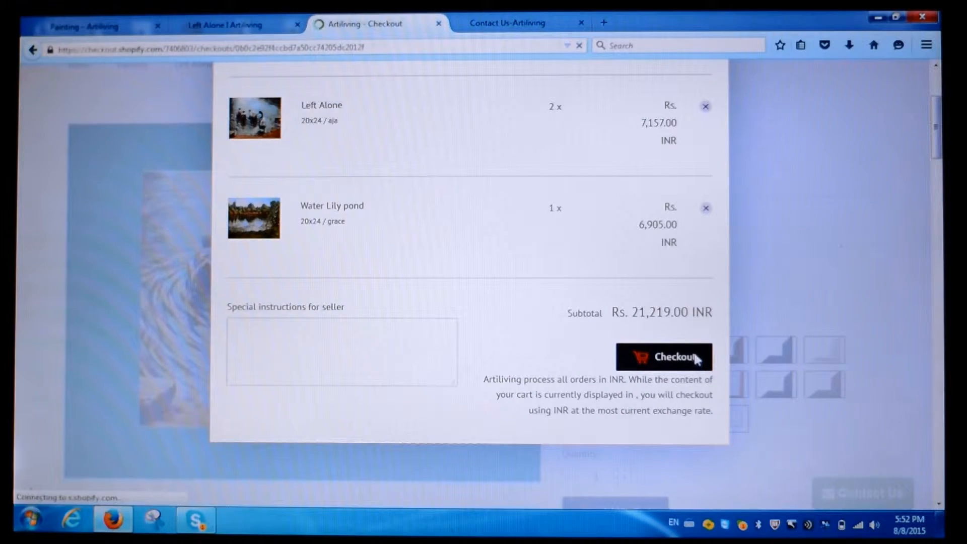
{"action": "left_click", "coordinate": [664, 356]}
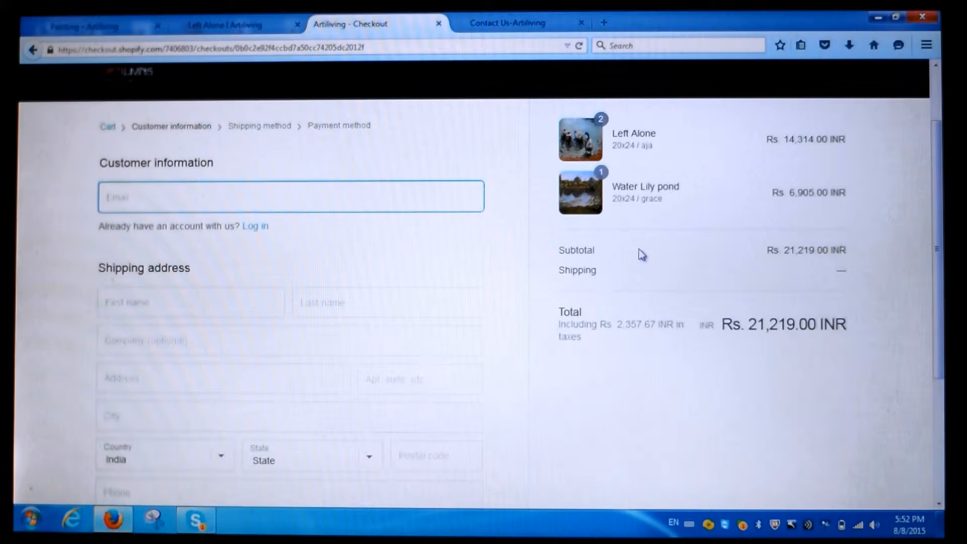
{"action": "mouse_move", "coordinate": [652, 323]}
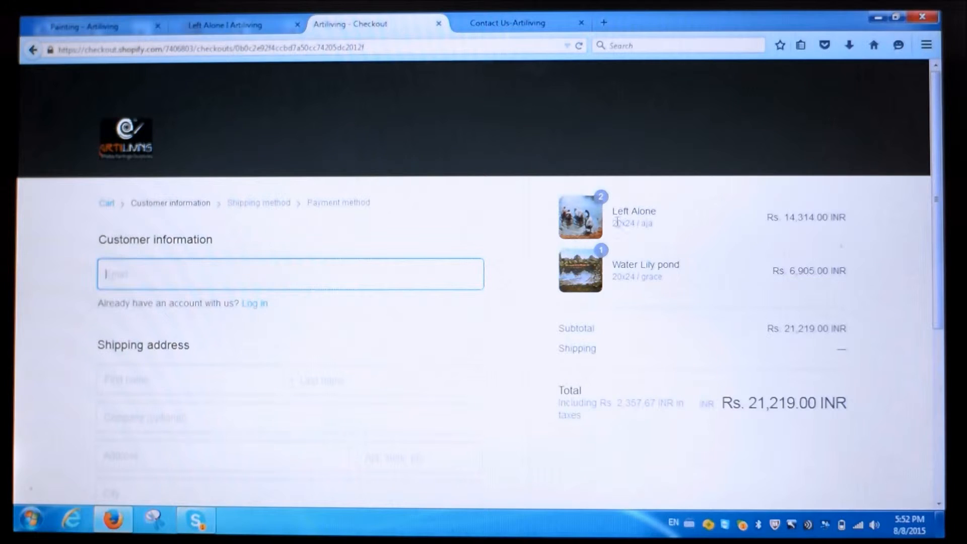
Step: After checking the Rs. 21,219 order summary, switch back to the Painting collection tab
{"action": "left_click", "coordinate": [90, 24]}
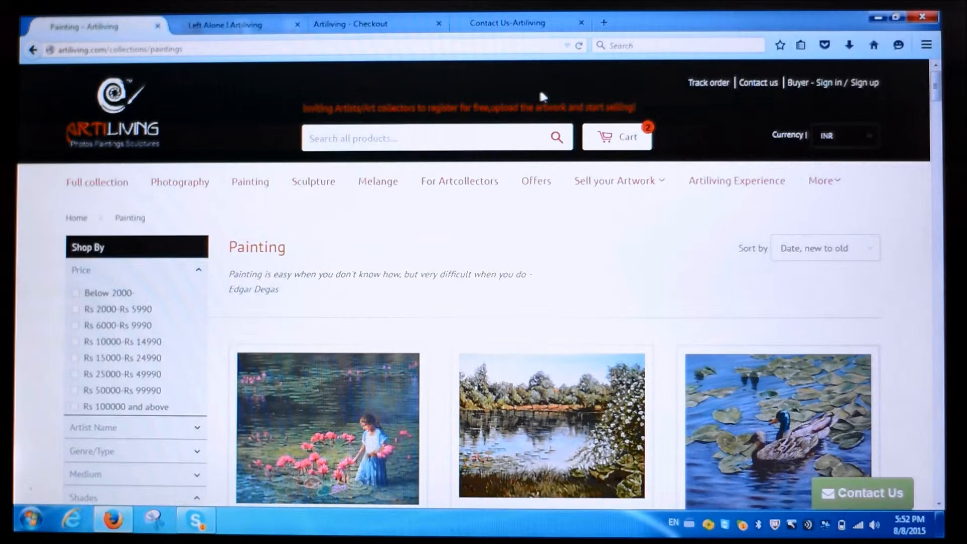
Step: Go to the Contact Us page through the header's 'Contact us' link
{"action": "scroll", "scroll_direction": "down", "scroll_amount": 3}
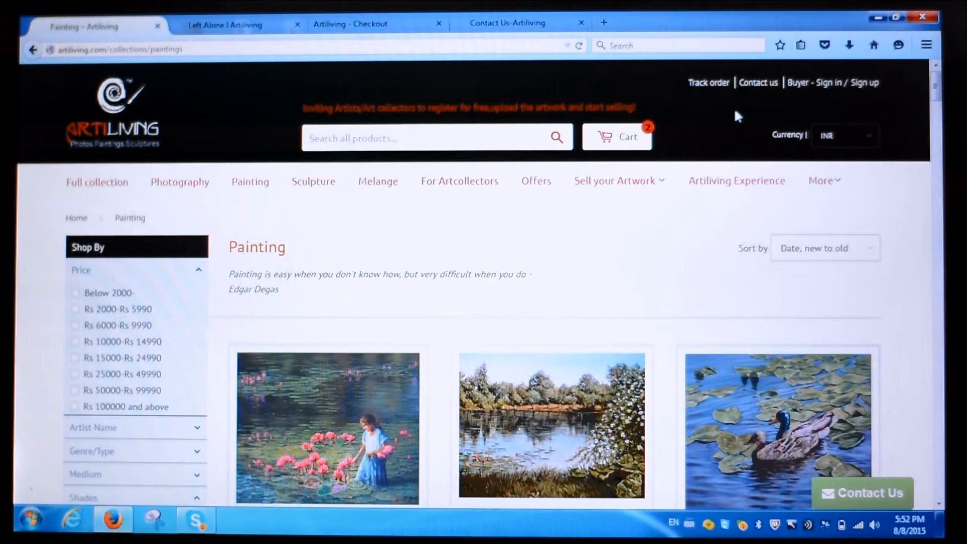
{"action": "left_click", "coordinate": [759, 83]}
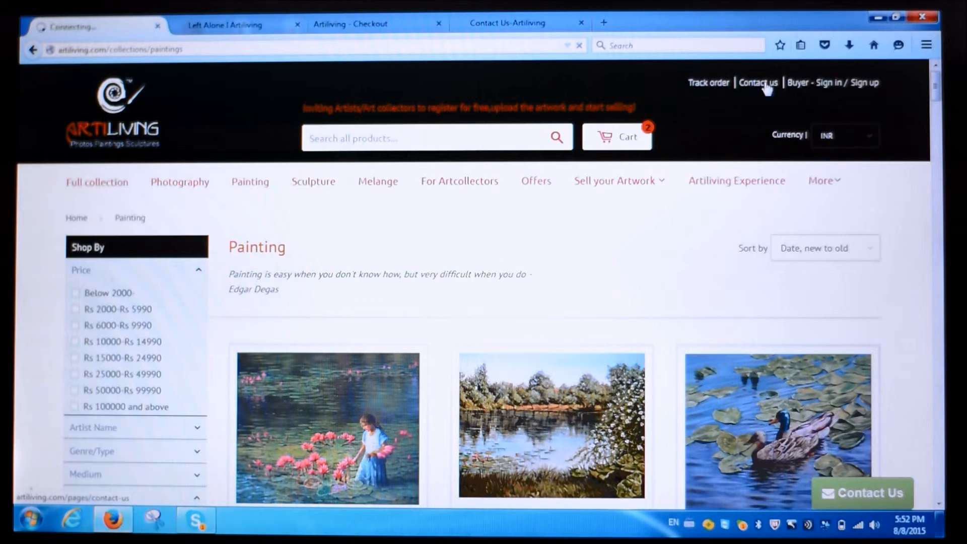
{"action": "left_click", "coordinate": [758, 83]}
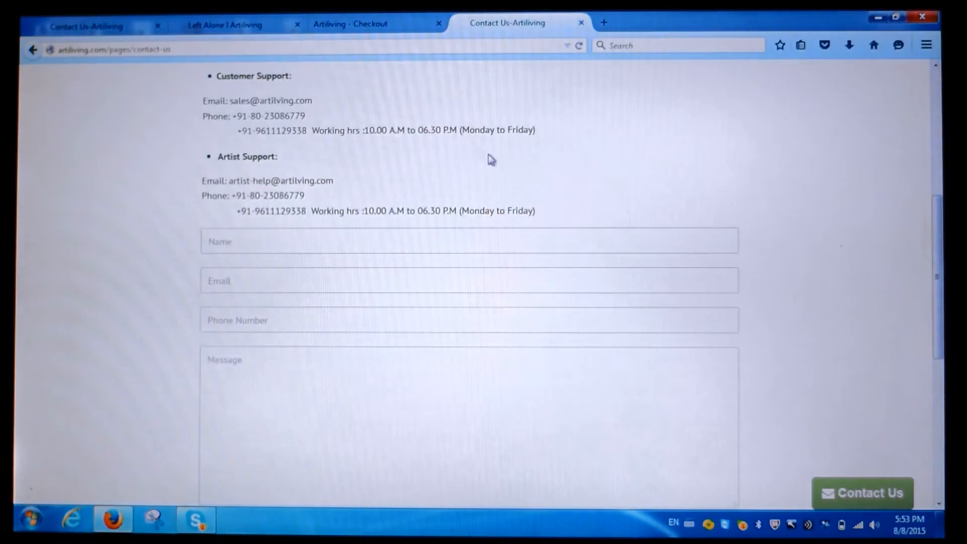
{"action": "scroll", "scroll_direction": "up", "scroll_amount": 3}
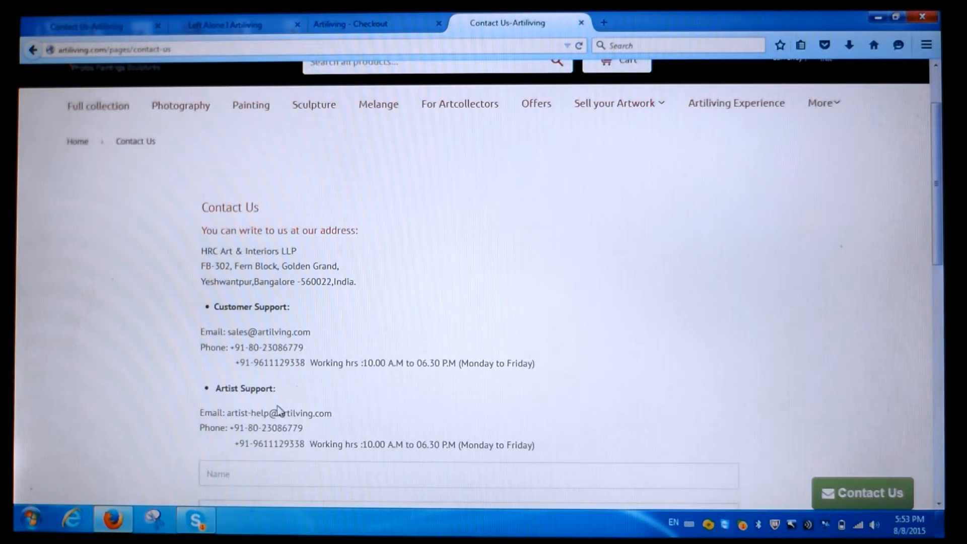
{"action": "mouse_move", "coordinate": [280, 330]}
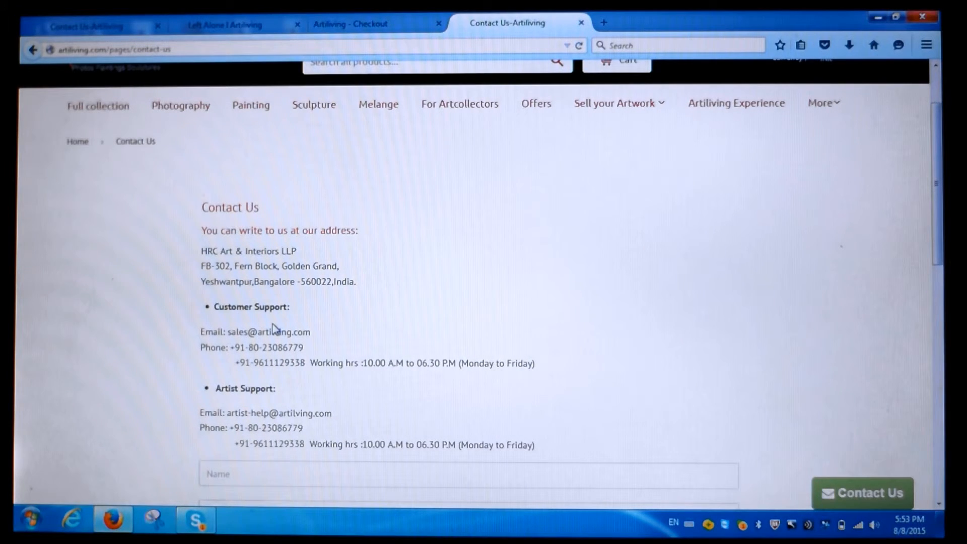